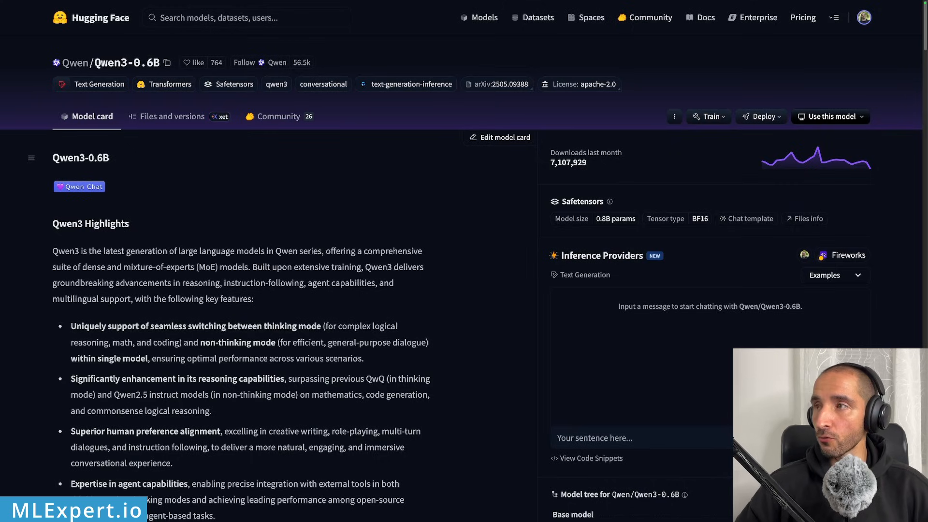
mouse_move(348, 293)
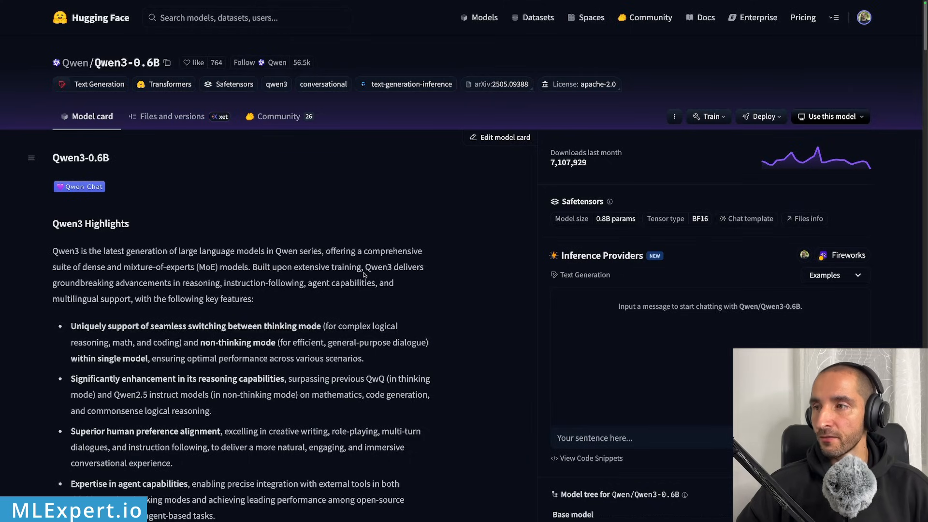
Run nvidia-smi in the pod terminal to confirm the RTX 2000 Ada GPU with 16380MiB memory
scroll("down", 3)
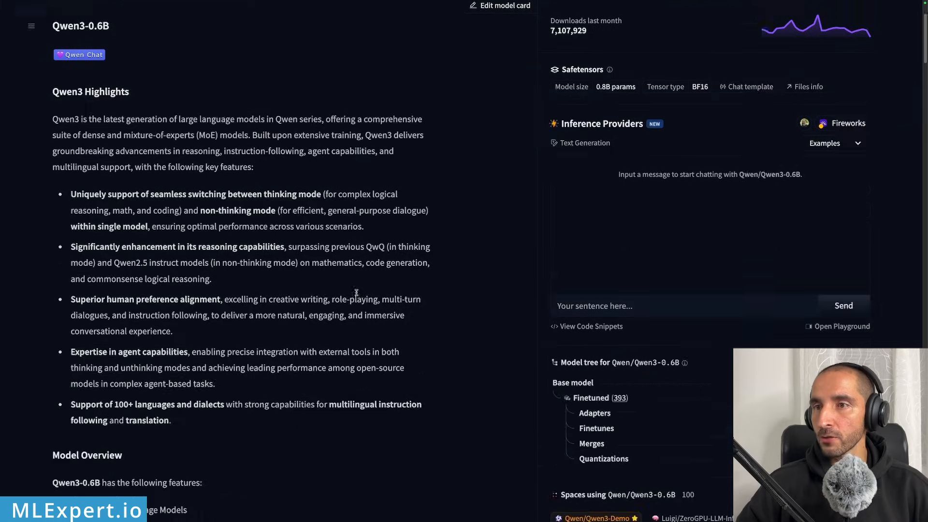
scroll("down", 3)
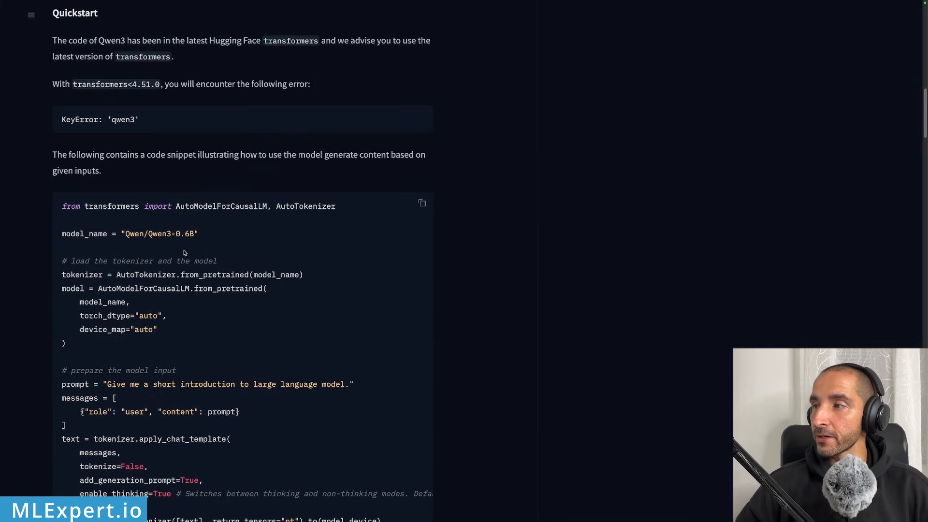
scroll("down", 3)
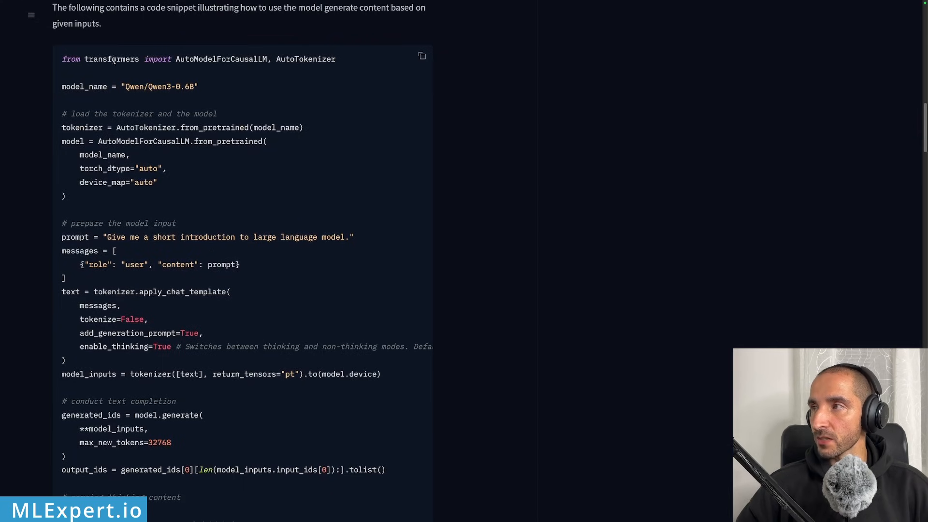
scroll("down", 3)
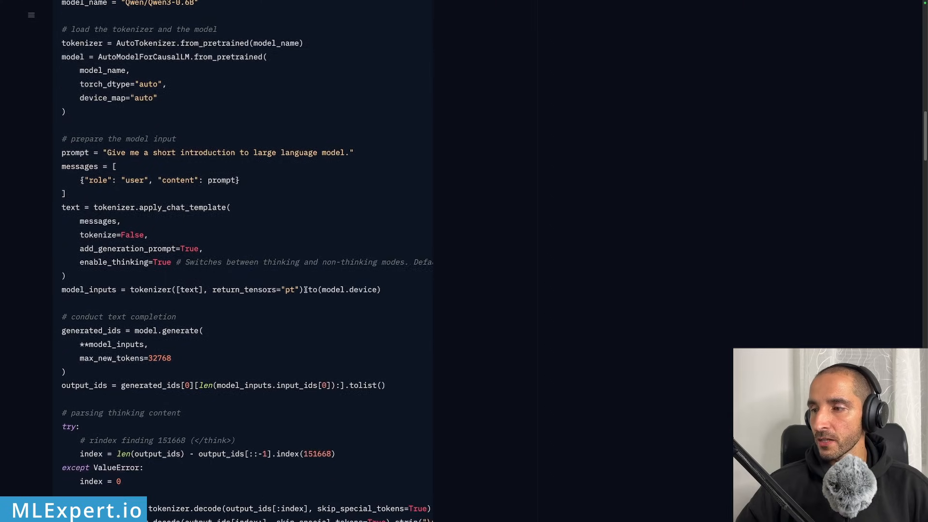
scroll("down", 3)
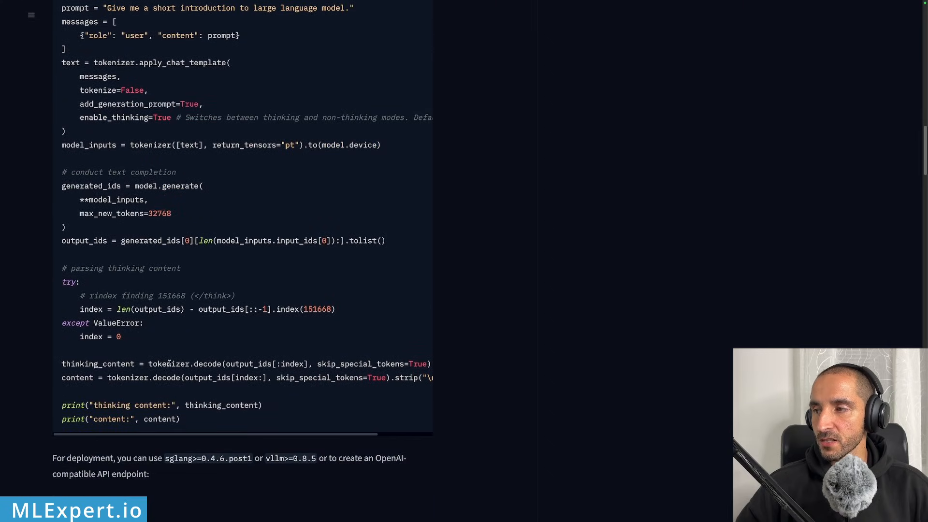
mouse_move(186, 347)
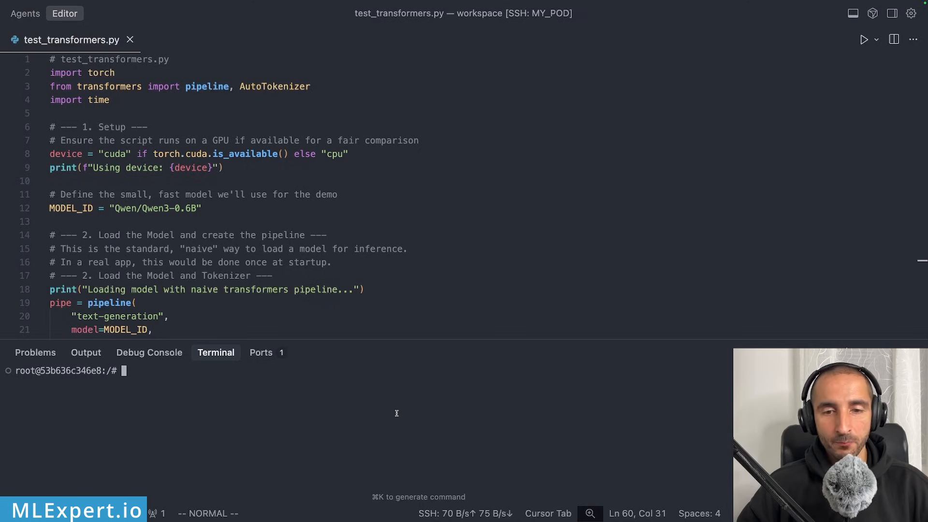
type("nvidi")
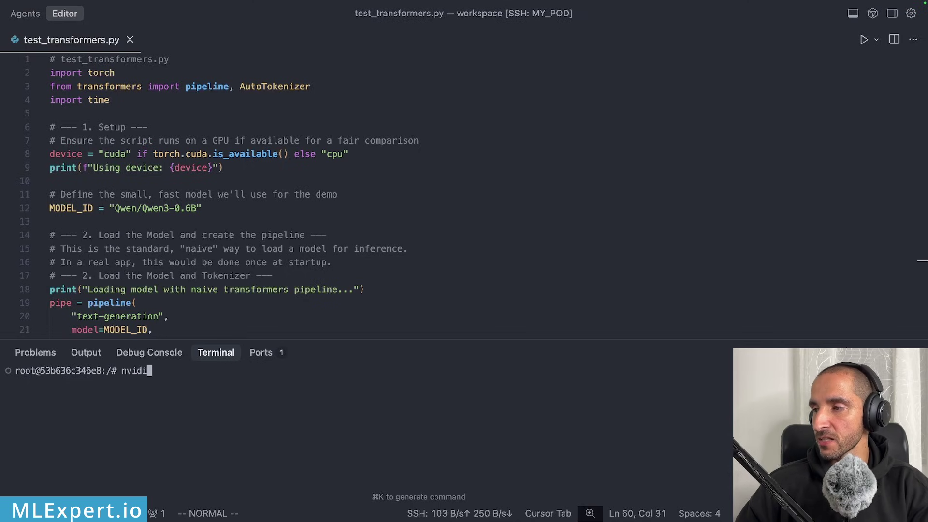
key("Enter")
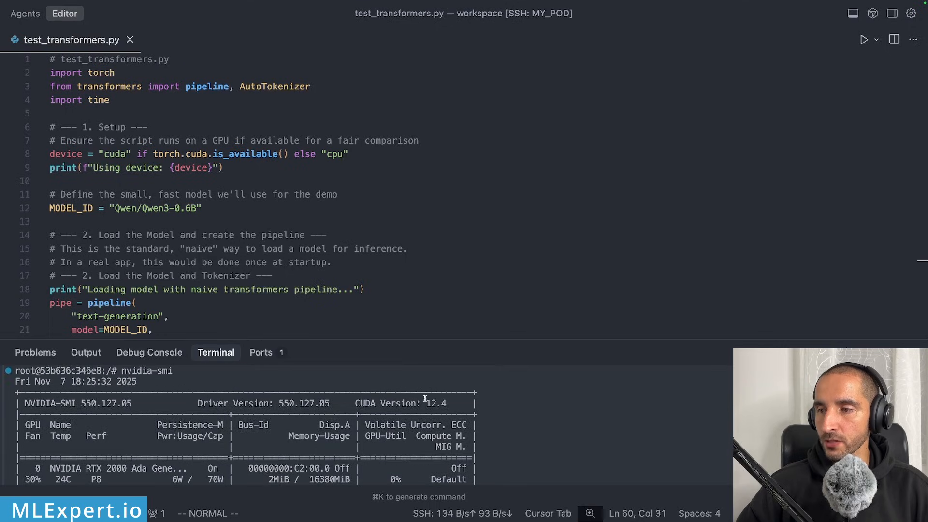
scroll("down", 3)
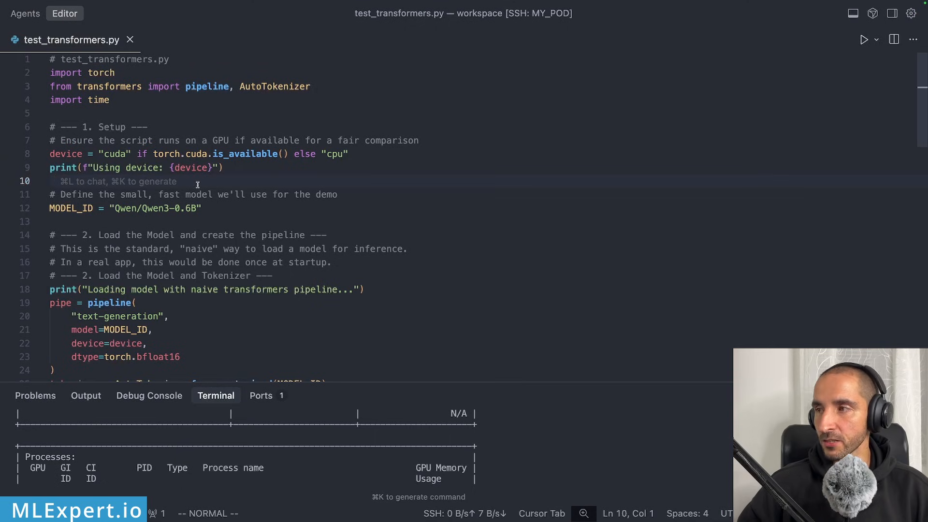
scroll("down", 3)
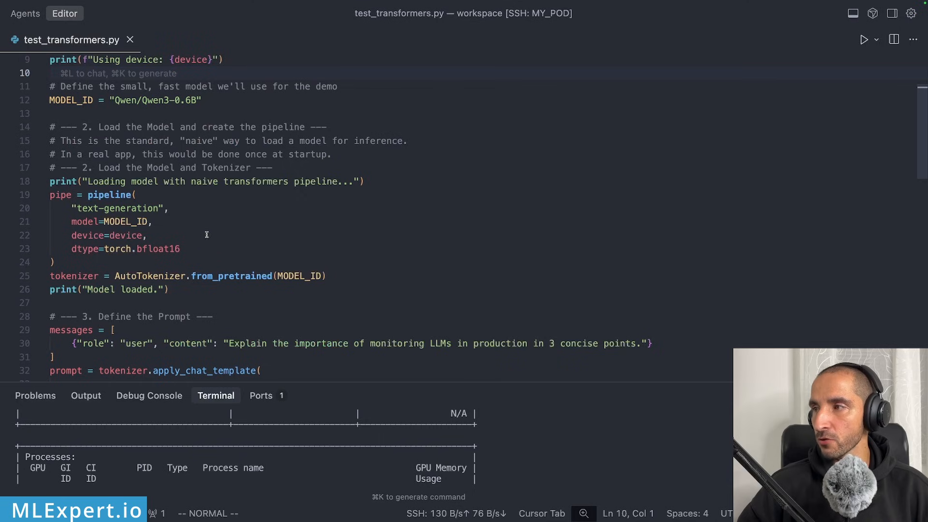
double_click(103, 182)
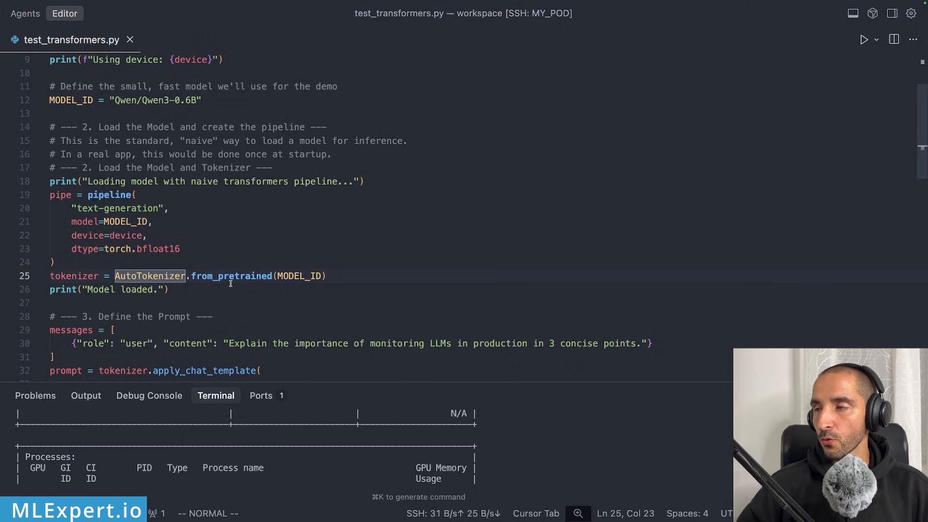
scroll("down", 3)
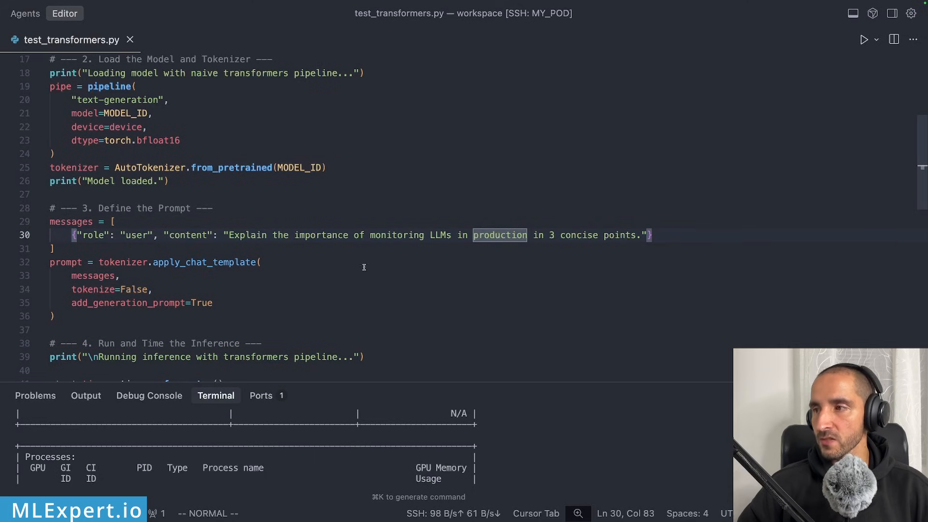
scroll("down", 3)
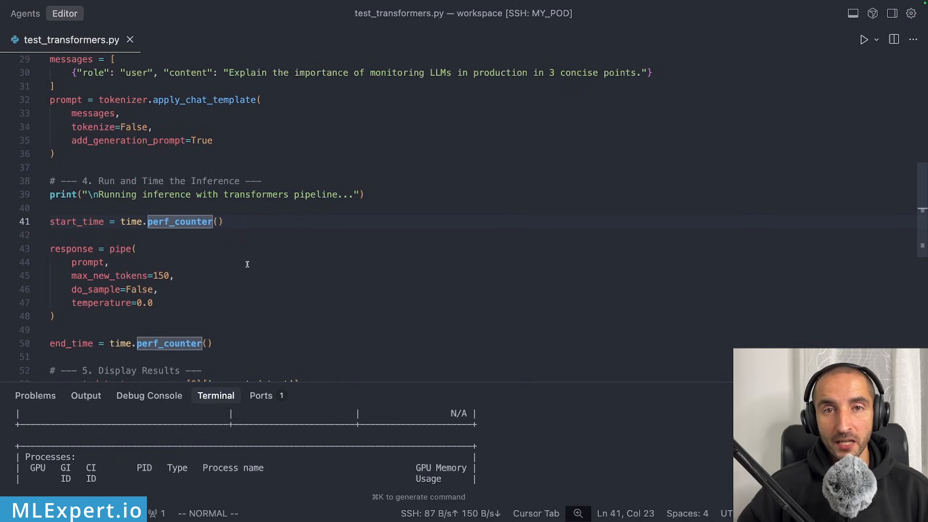
scroll("down", 3)
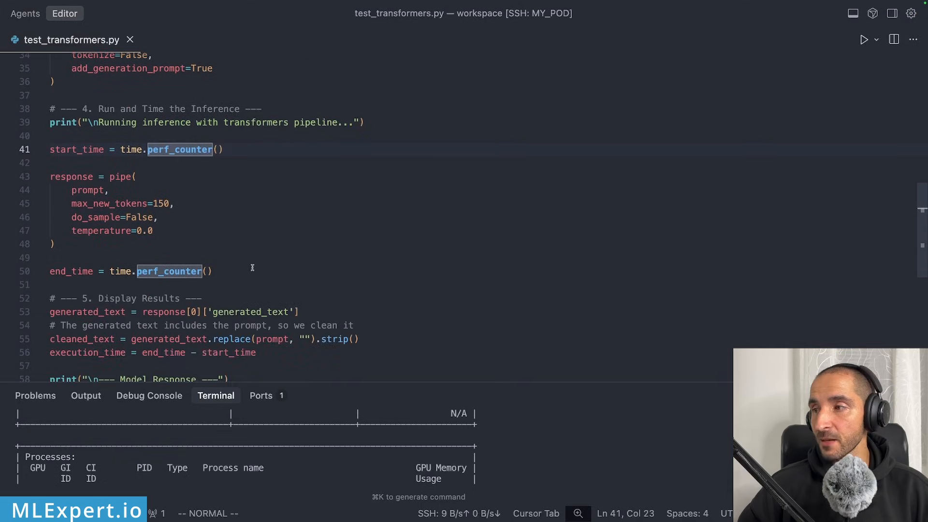
scroll("down", 3)
type("python test_transformers.py")
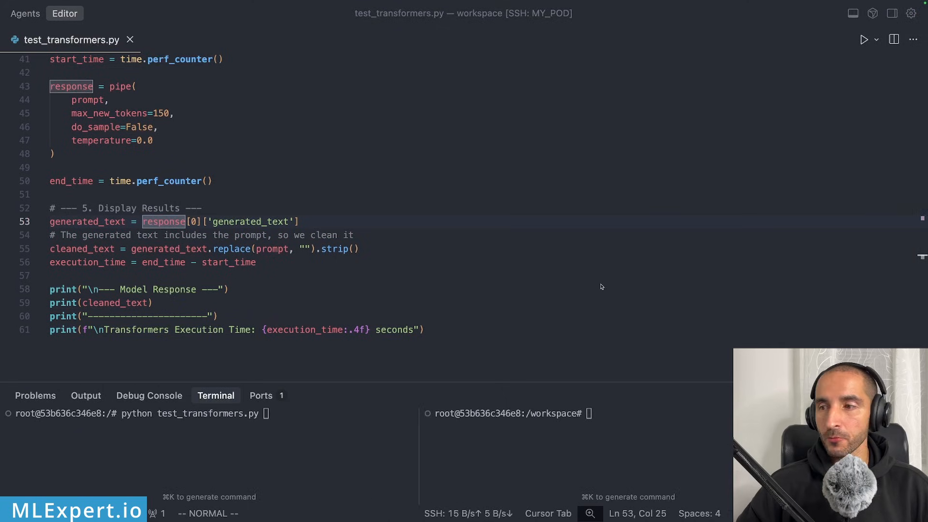
Run python test_transformers.py and review the response with its 3.9752-second execution time
key("Enter")
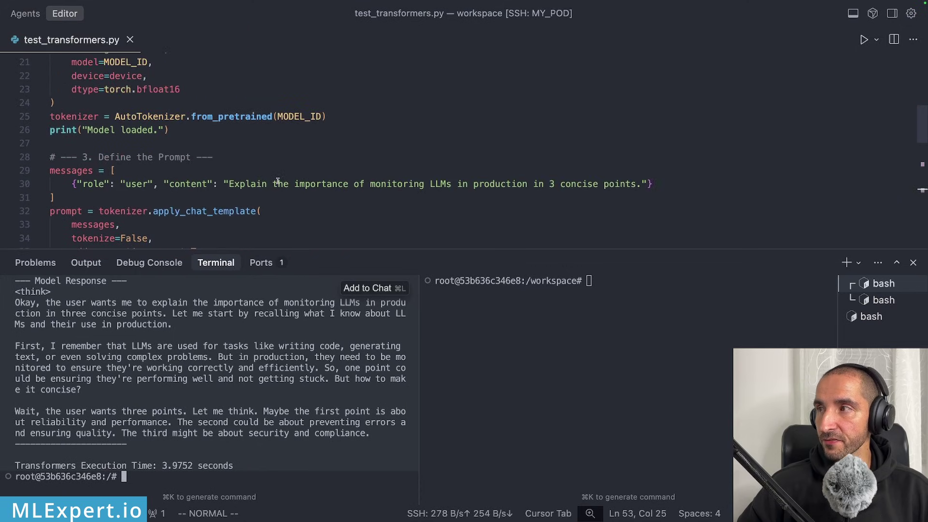
scroll("down", 3)
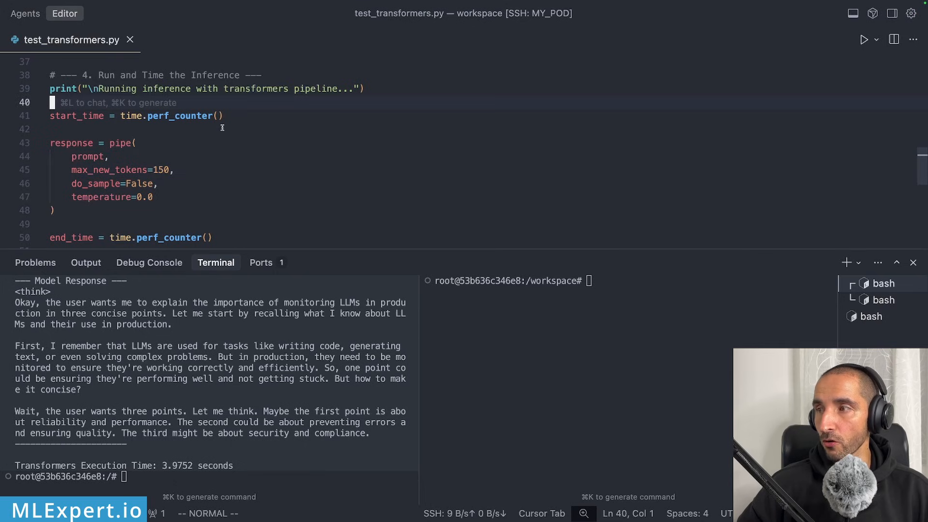
mouse_move(243, 184)
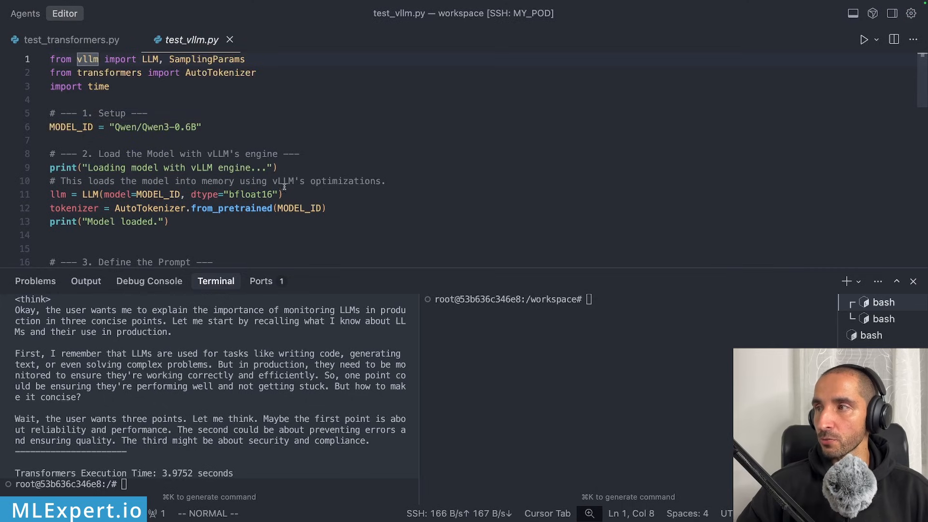
mouse_move(208, 194)
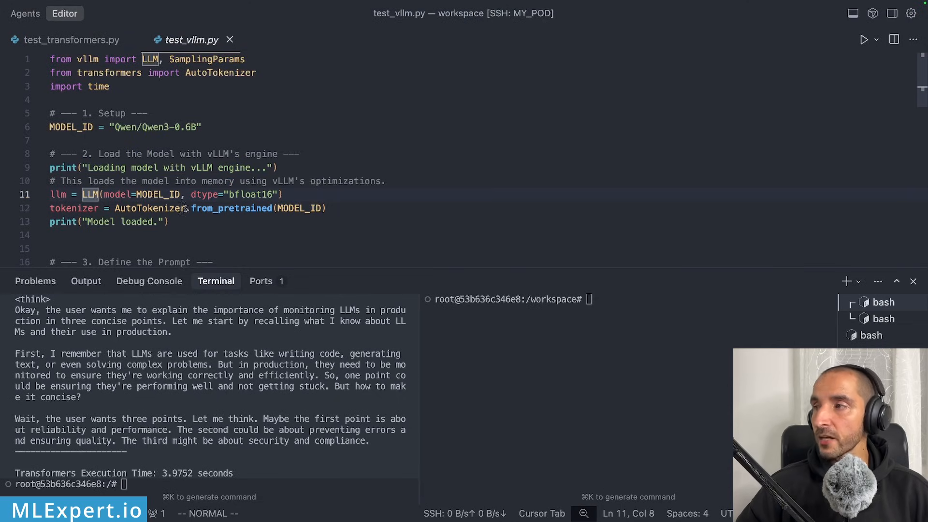
mouse_move(109, 204)
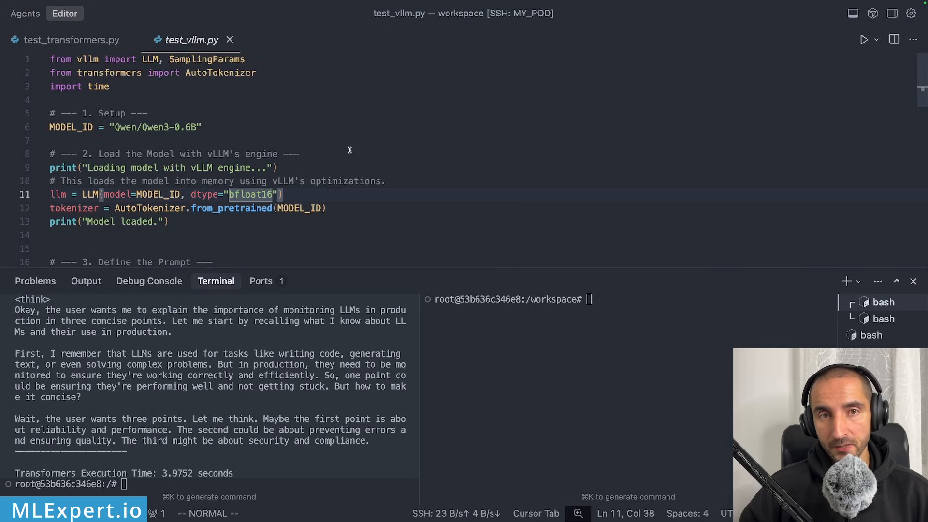
scroll("down", 3)
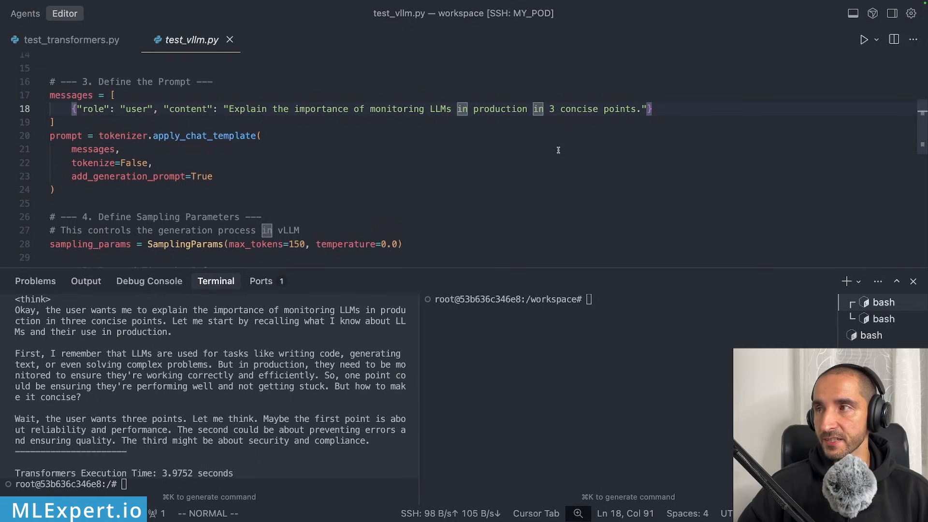
scroll("down", 3)
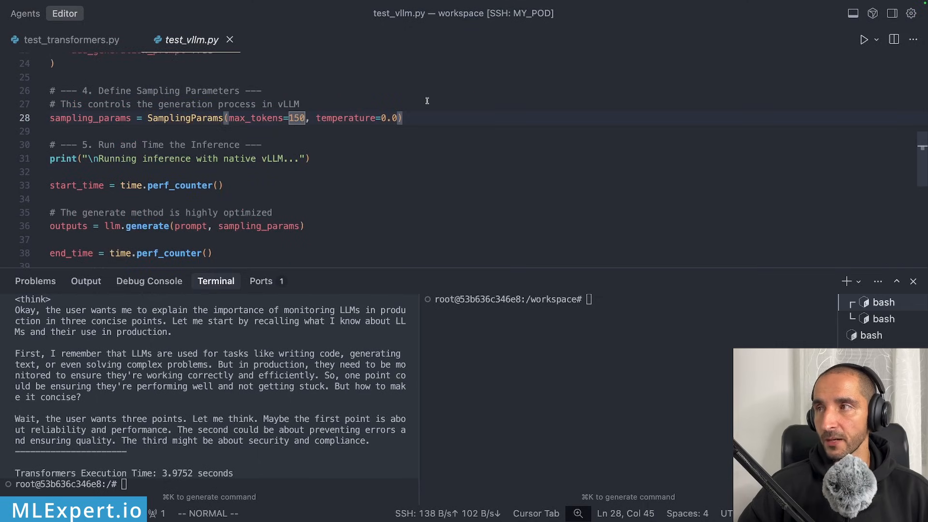
mouse_move(320, 119)
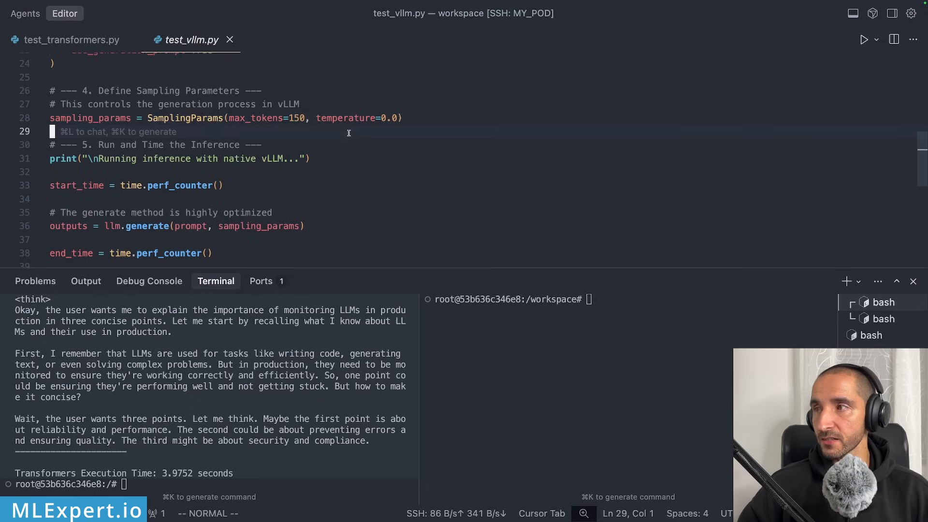
scroll("down", 3)
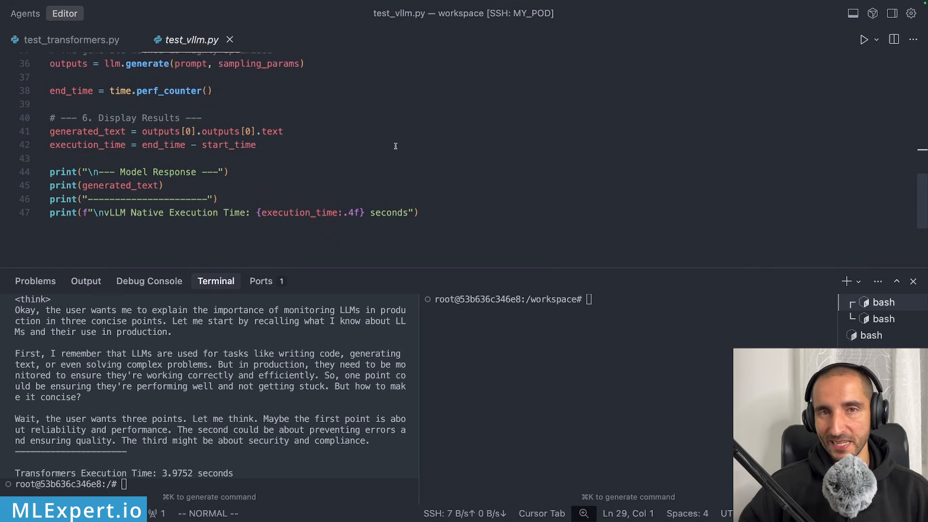
type("python test_vllm.py")
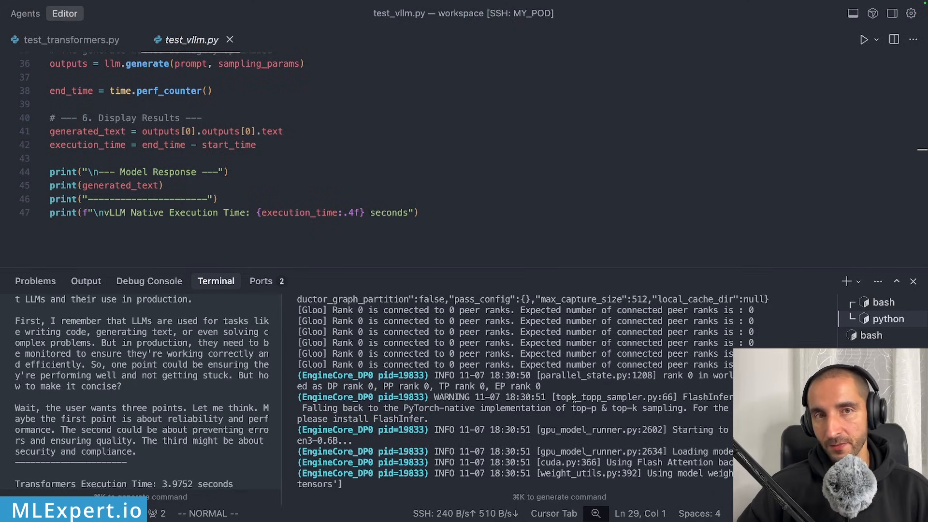
mouse_move(581, 394)
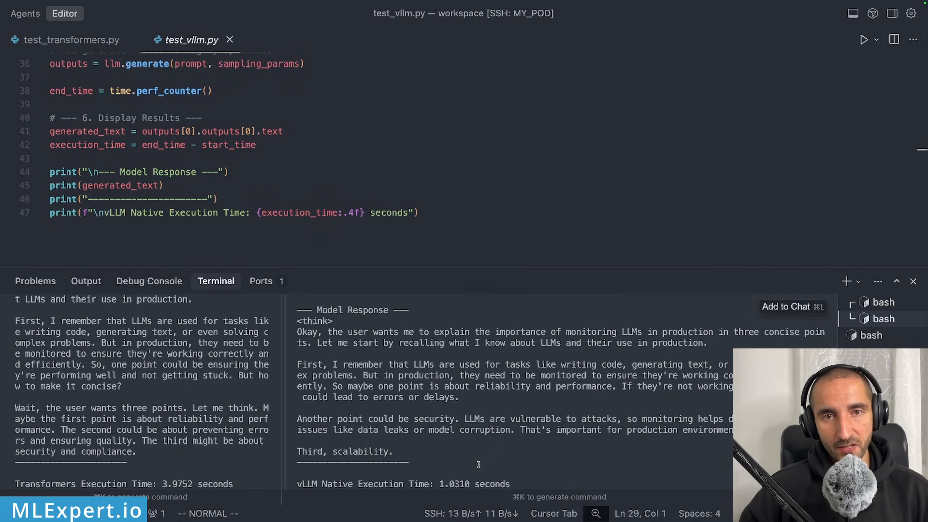
mouse_move(407, 458)
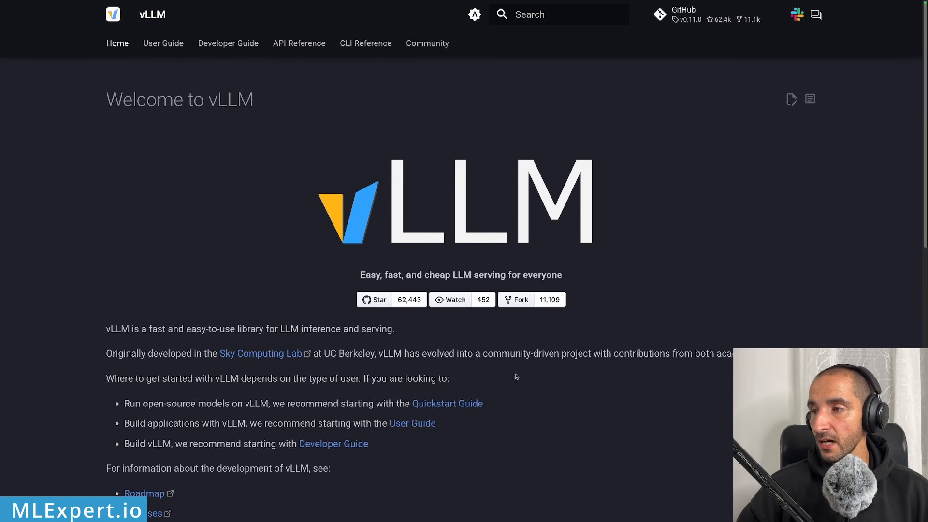
Scroll the vLLM docs home page through the speed and flexibility feature lists
scroll("down", 3)
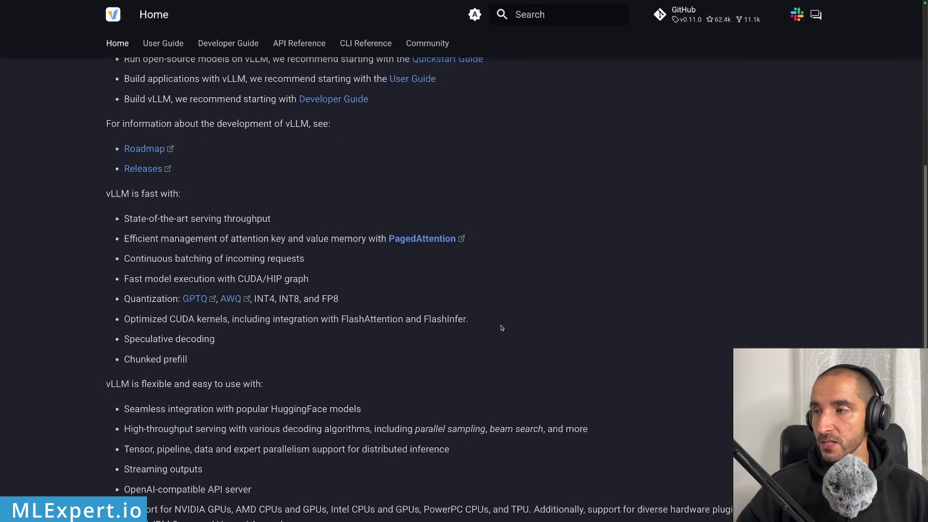
scroll("down", 3)
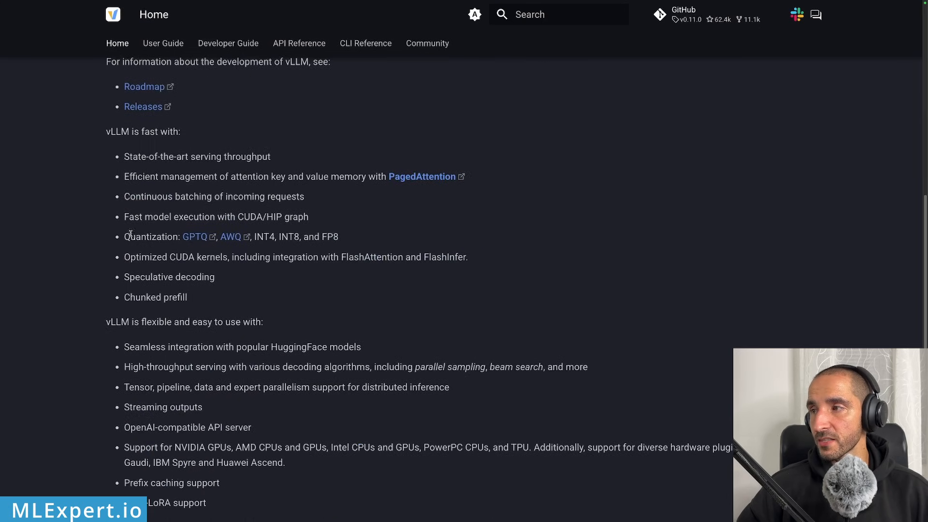
mouse_move(157, 248)
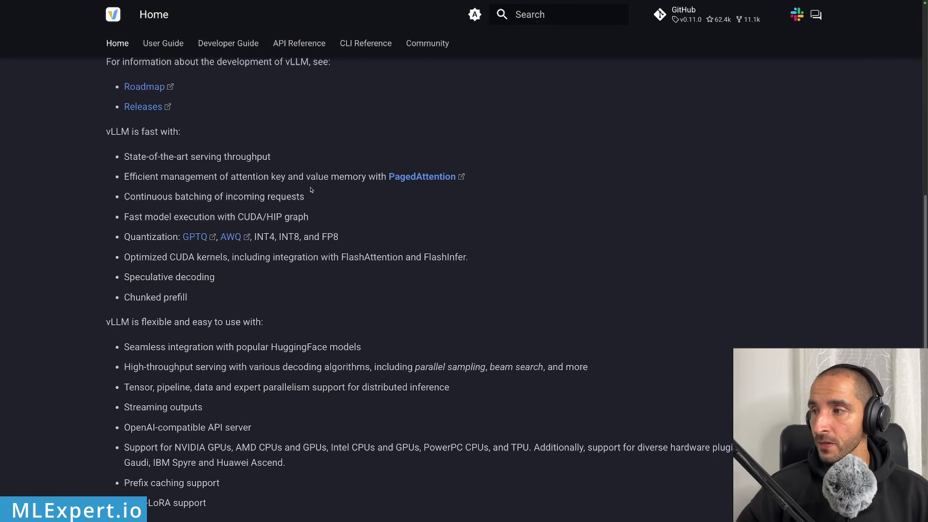
scroll("down", 3)
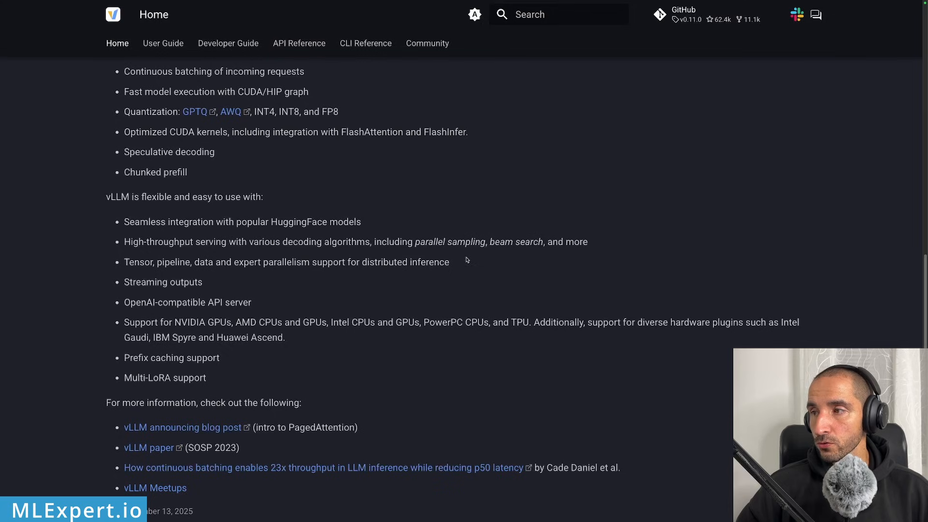
mouse_move(385, 236)
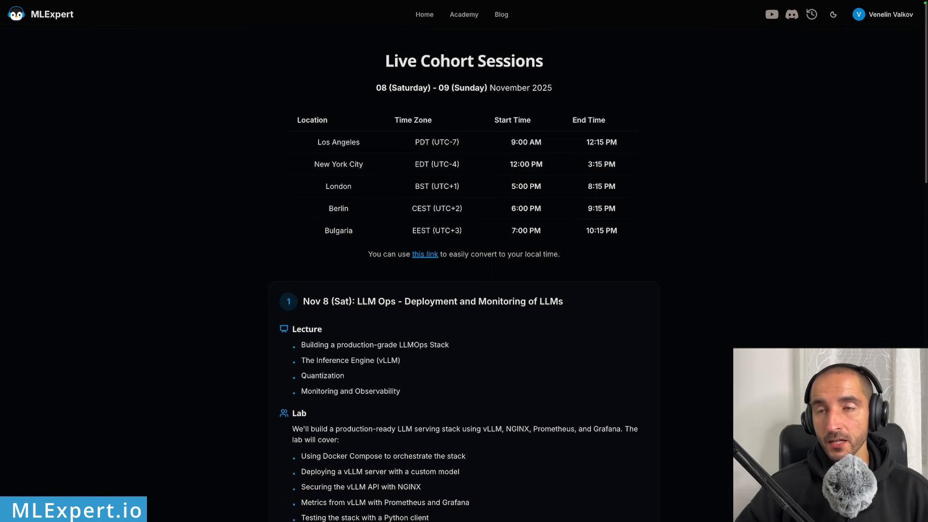
mouse_move(889, 221)
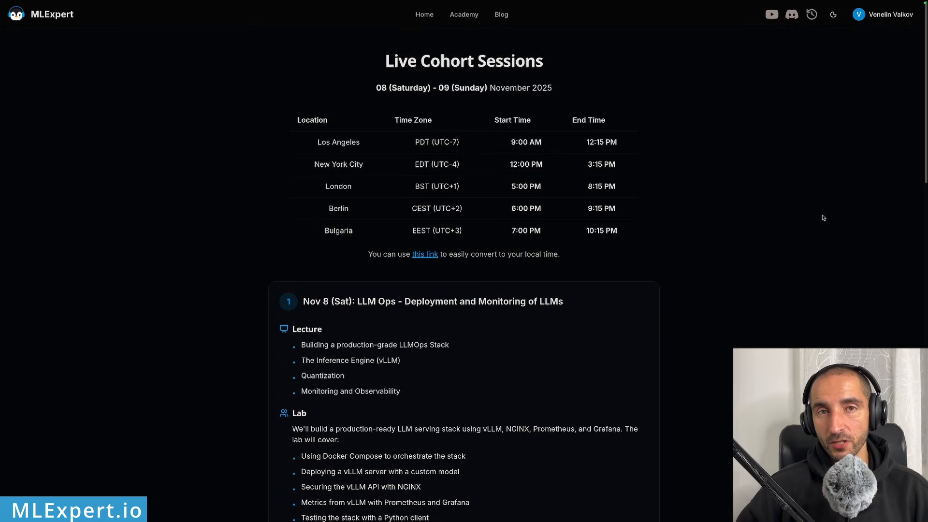
mouse_move(574, 255)
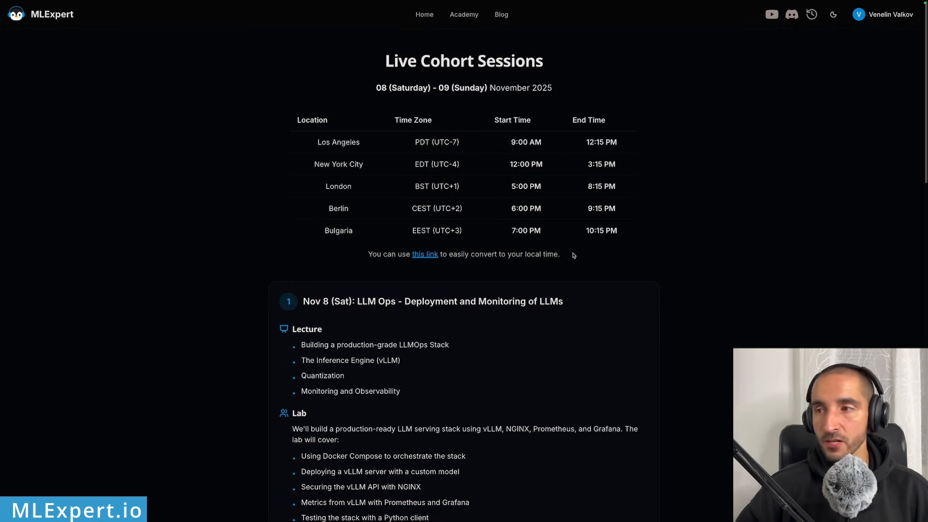
Scroll the Live Cohort Sessions page down to the Nov 9 Agentic AI session
scroll("down", 3)
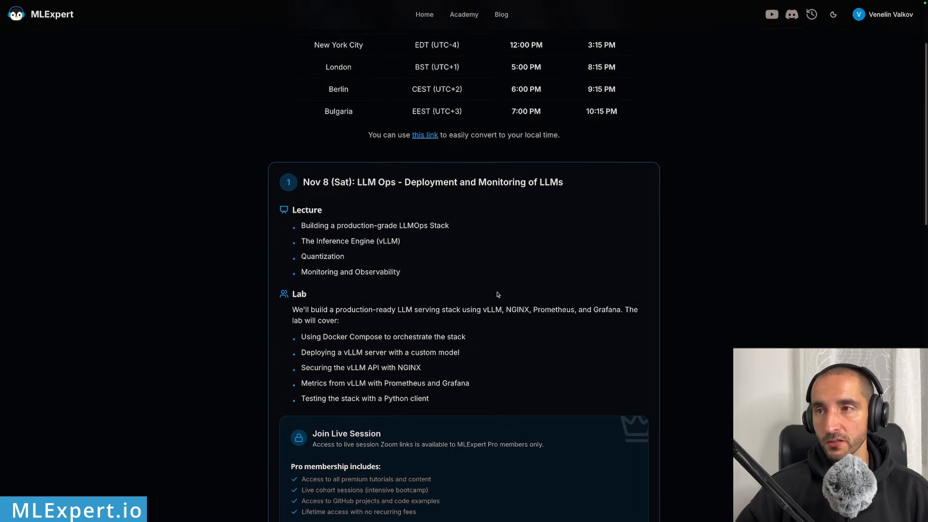
scroll("down", 3)
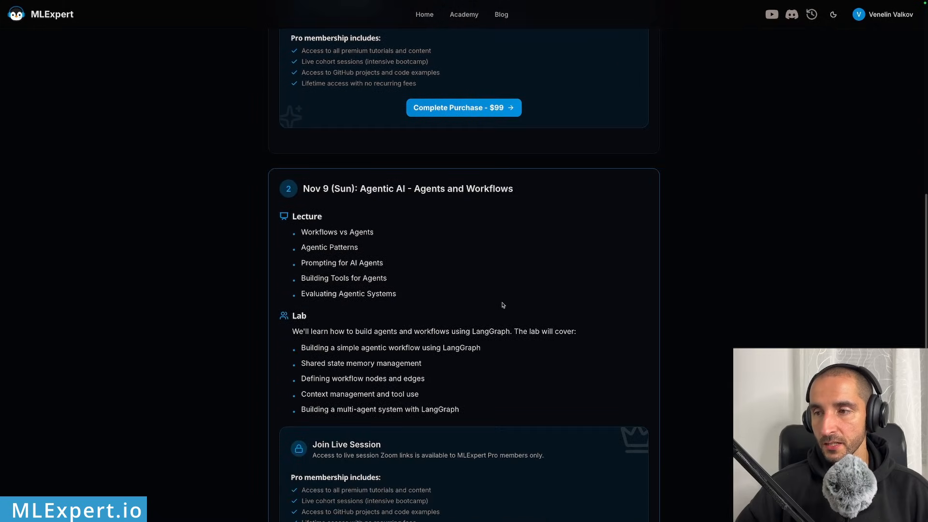